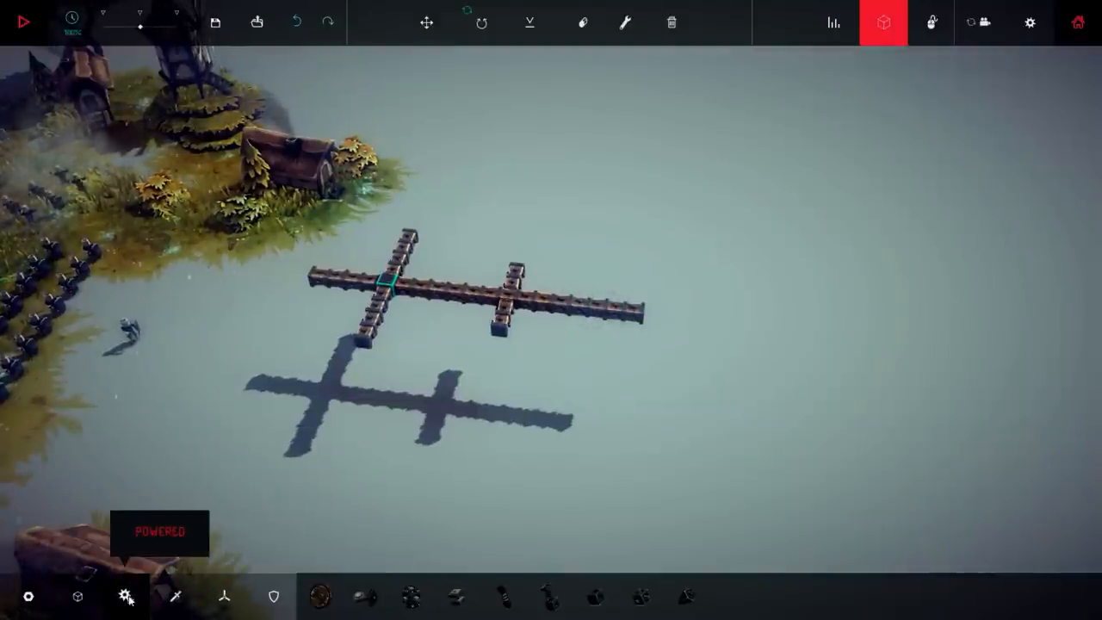
Step: Place flying spirals along the right arm and steering hinges on the cross ends and centre
{"action": "left_click", "coordinate": [365, 596]}
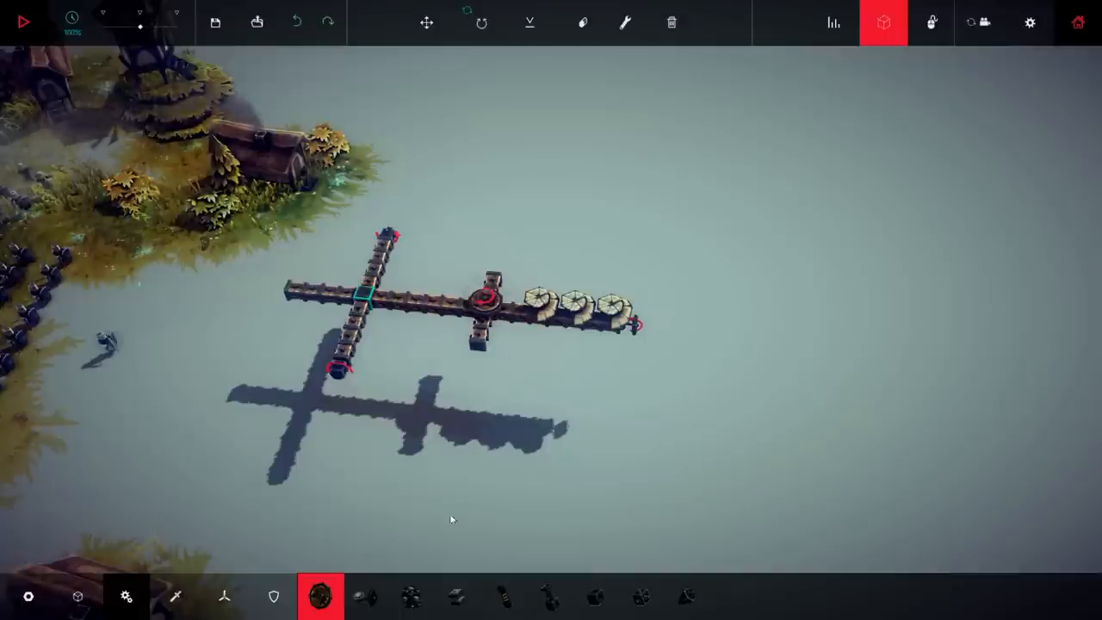
Step: Attach wing panels to all four arms and add extra flying spirals along the frame
{"action": "left_click", "coordinate": [274, 596]}
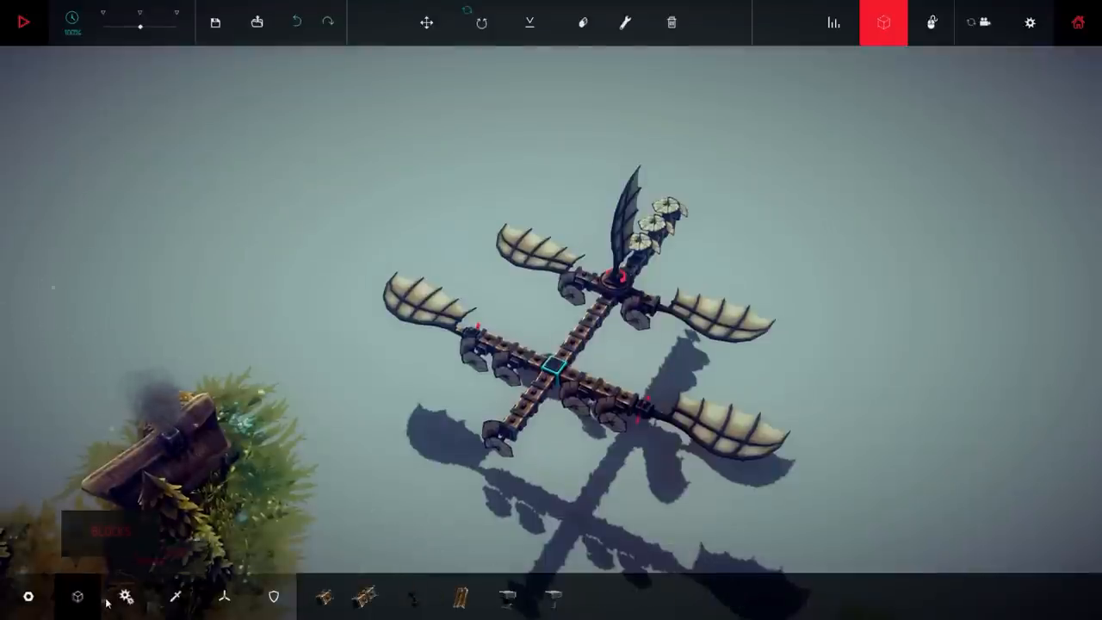
Step: Show the flight parts category in the block bar, with wings and spirals available
{"action": "left_click", "coordinate": [320, 596]}
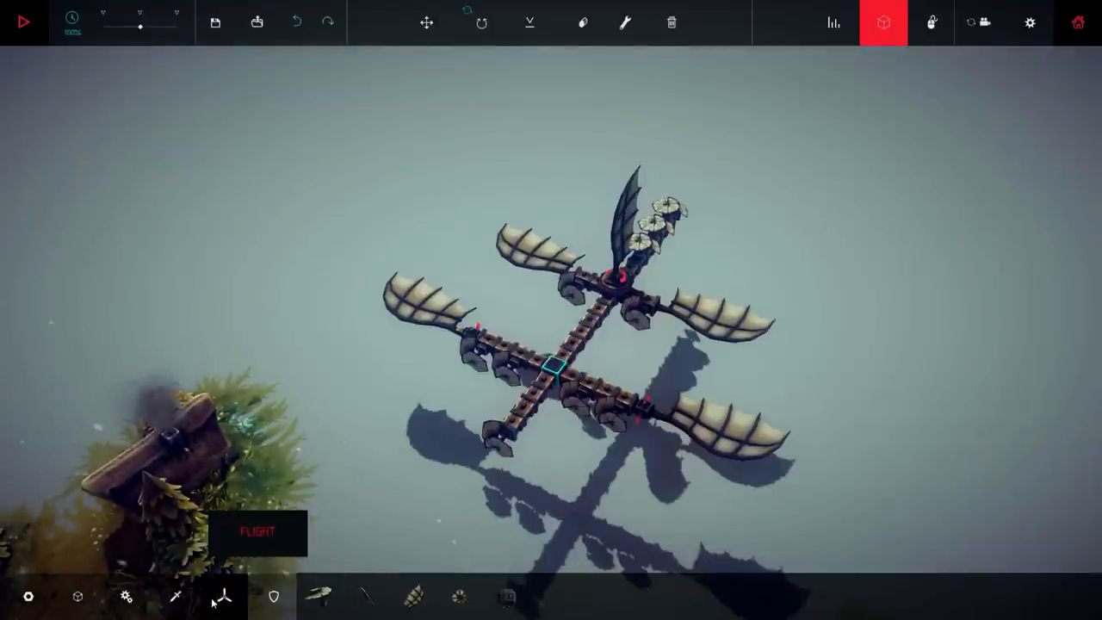
{"action": "left_click", "coordinate": [176, 596]}
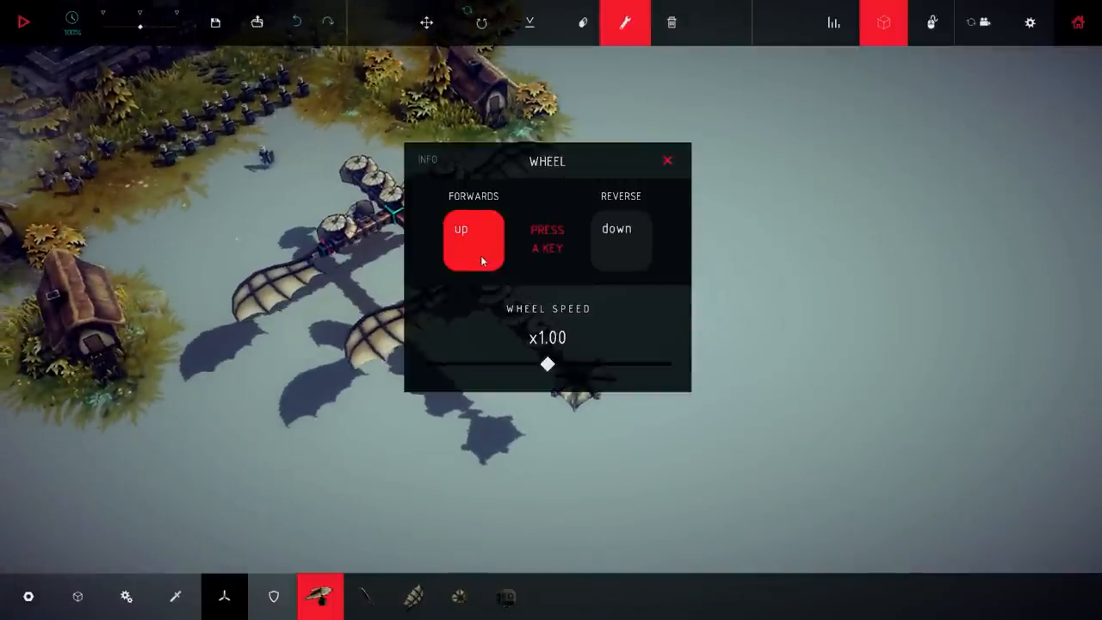
Step: Bind the wheel to left/right at speed x0.22 and set a steering hinge to up/down at x0.46
{"action": "key", "text": "left"}
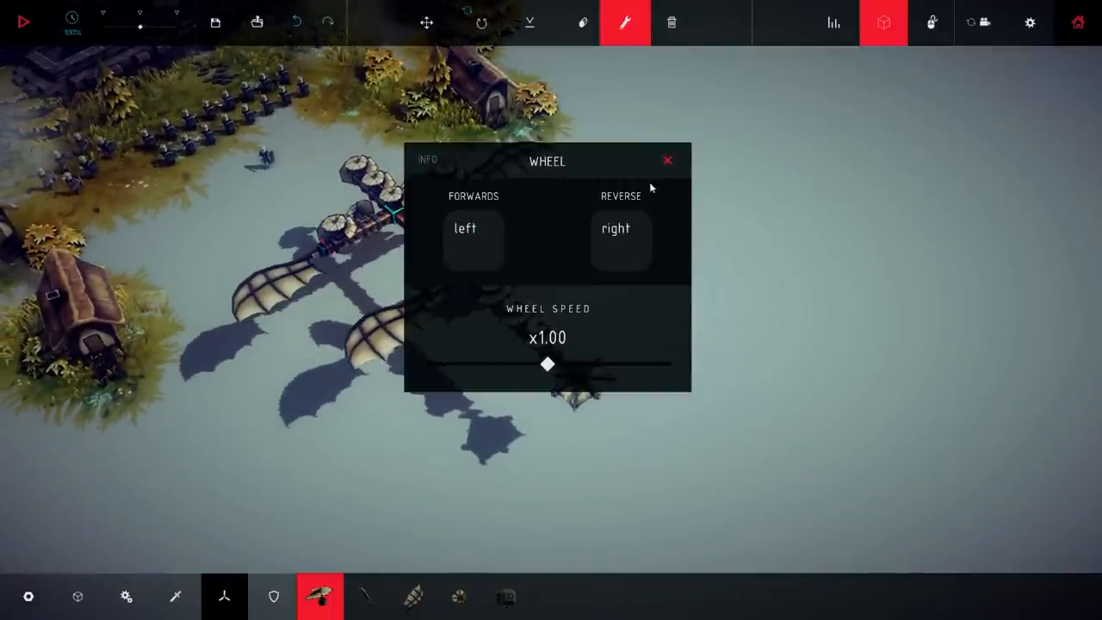
{"action": "left_click_drag", "start_coordinate": [547, 364], "coordinate": [451, 364]}
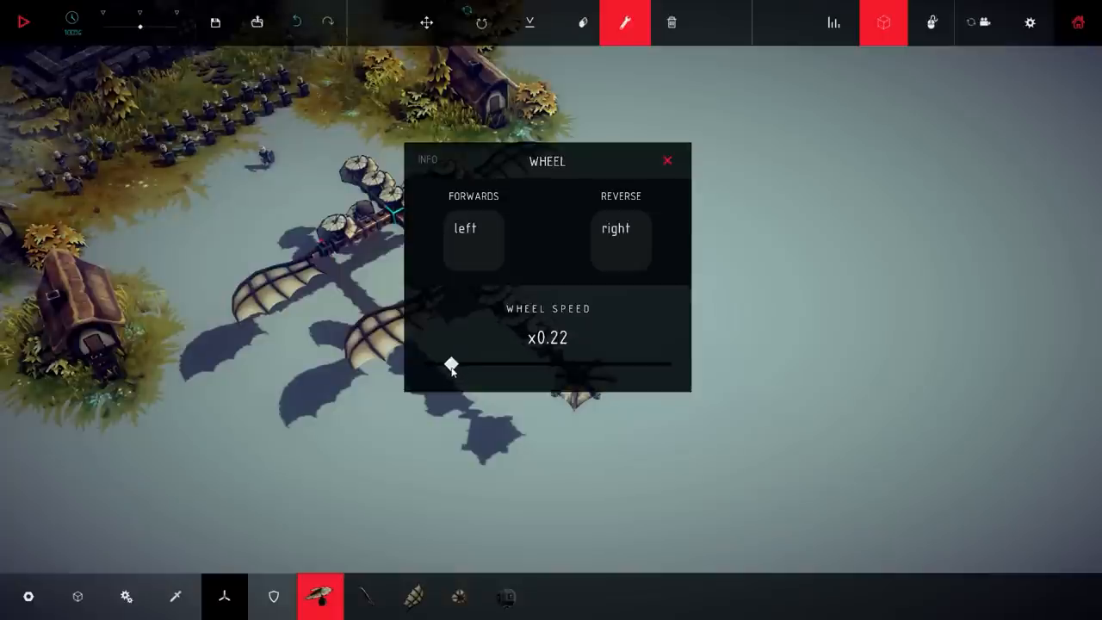
{"action": "left_click", "coordinate": [668, 162]}
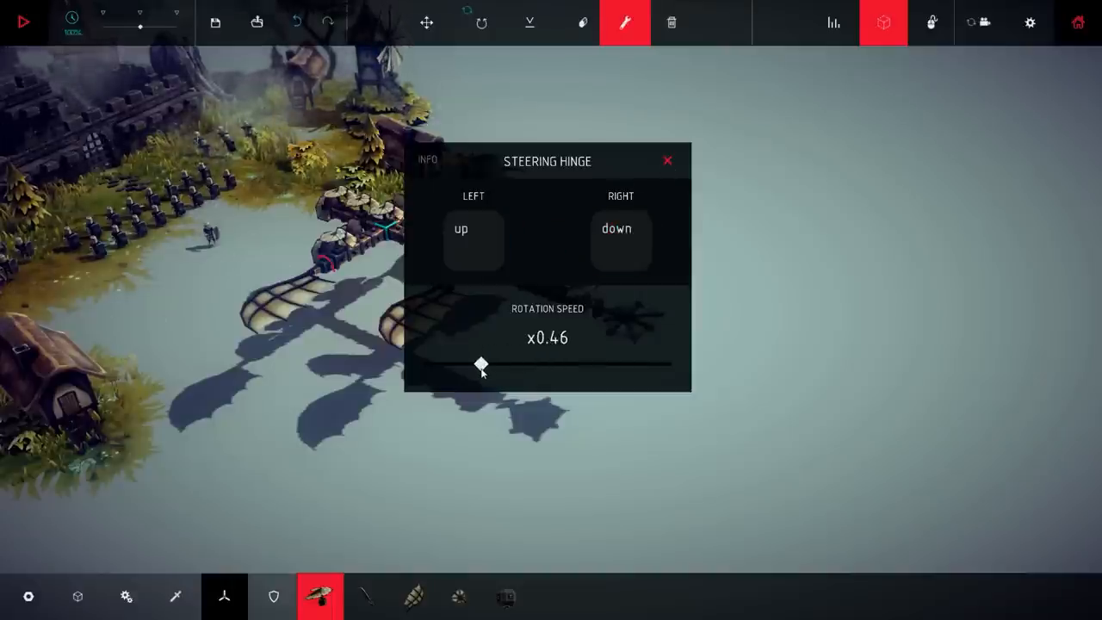
Step: Rebind the steering block so its left turn uses down and its right turn uses up
{"action": "left_click", "coordinate": [668, 162]}
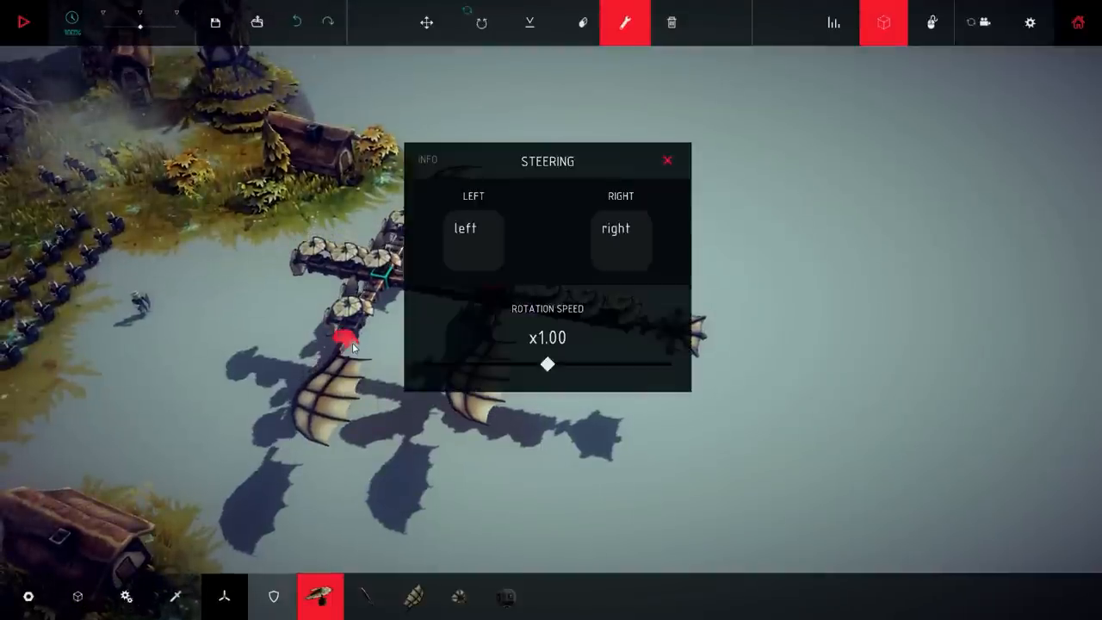
{"action": "left_click", "coordinate": [474, 239]}
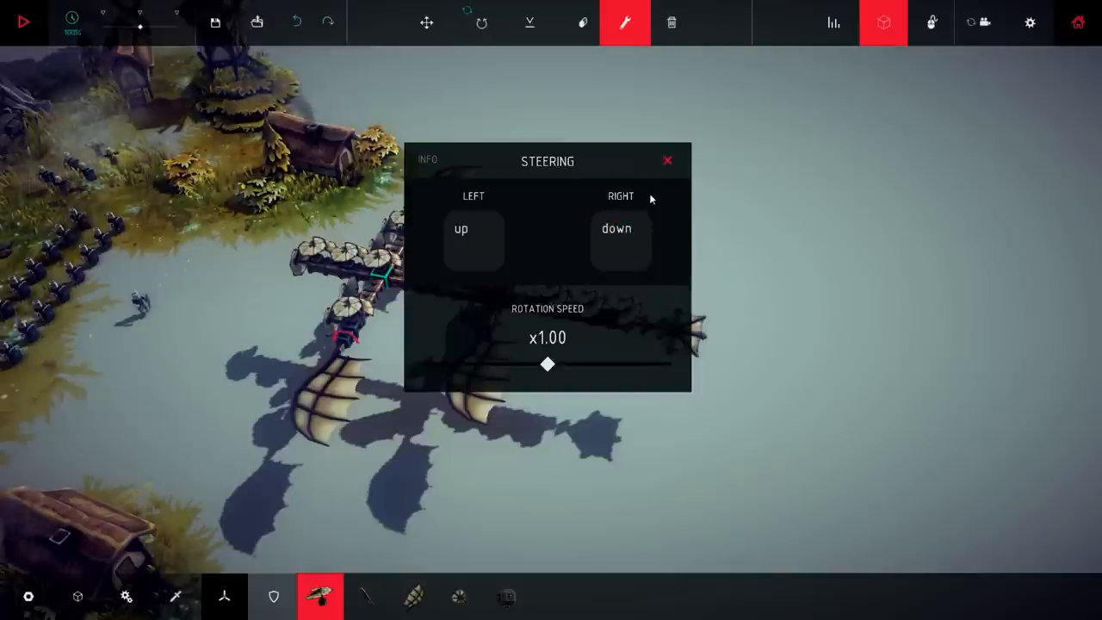
{"action": "left_click", "coordinate": [620, 241]}
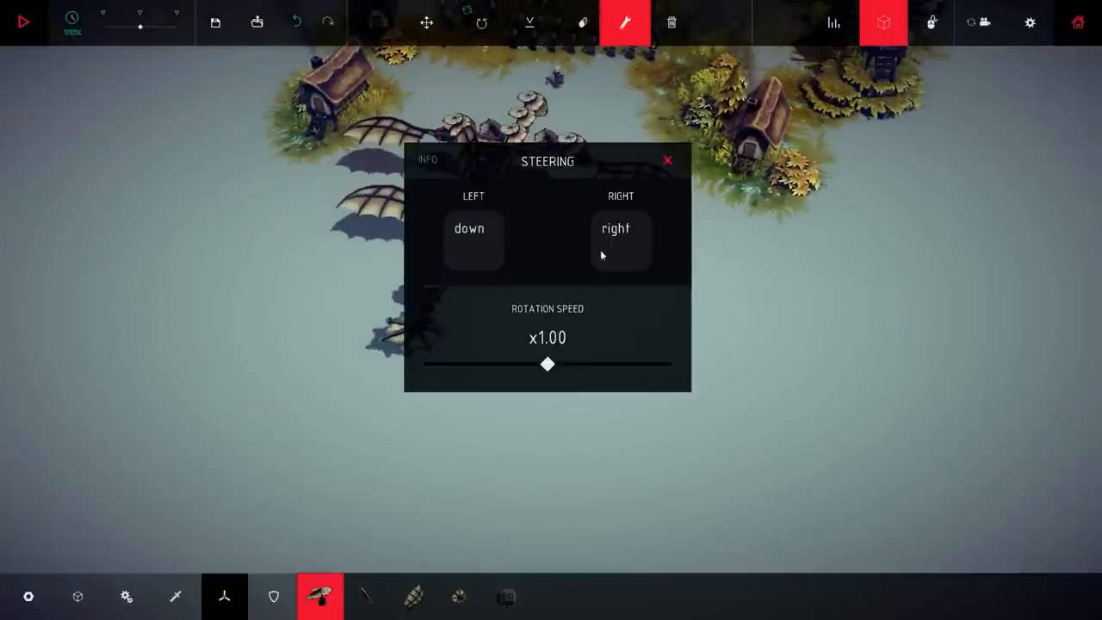
{"action": "left_click", "coordinate": [620, 239]}
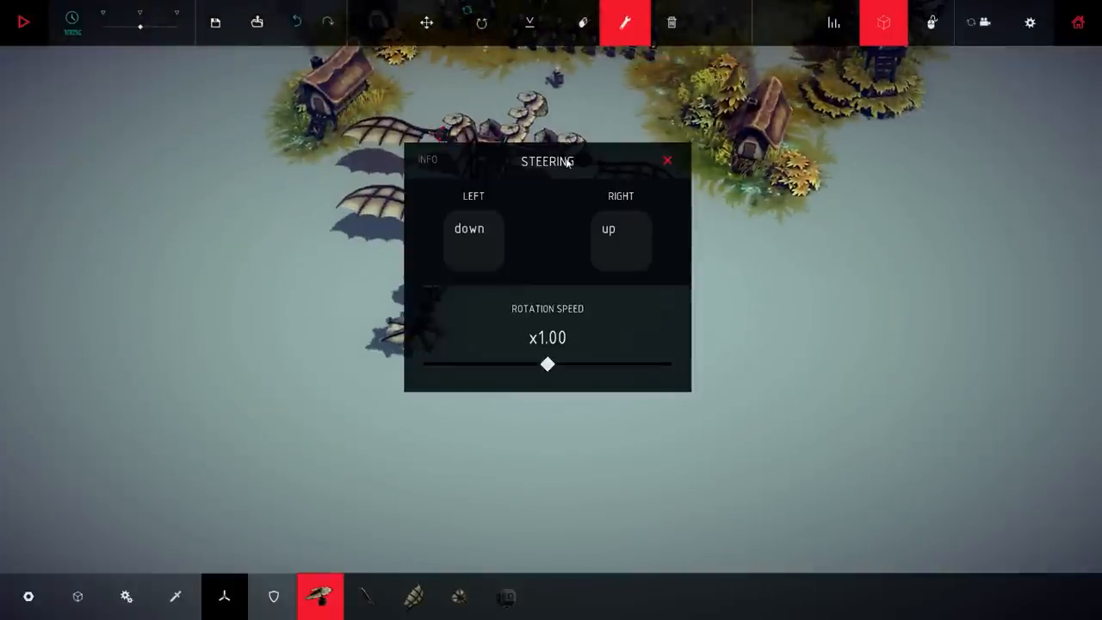
{"action": "left_click", "coordinate": [668, 160]}
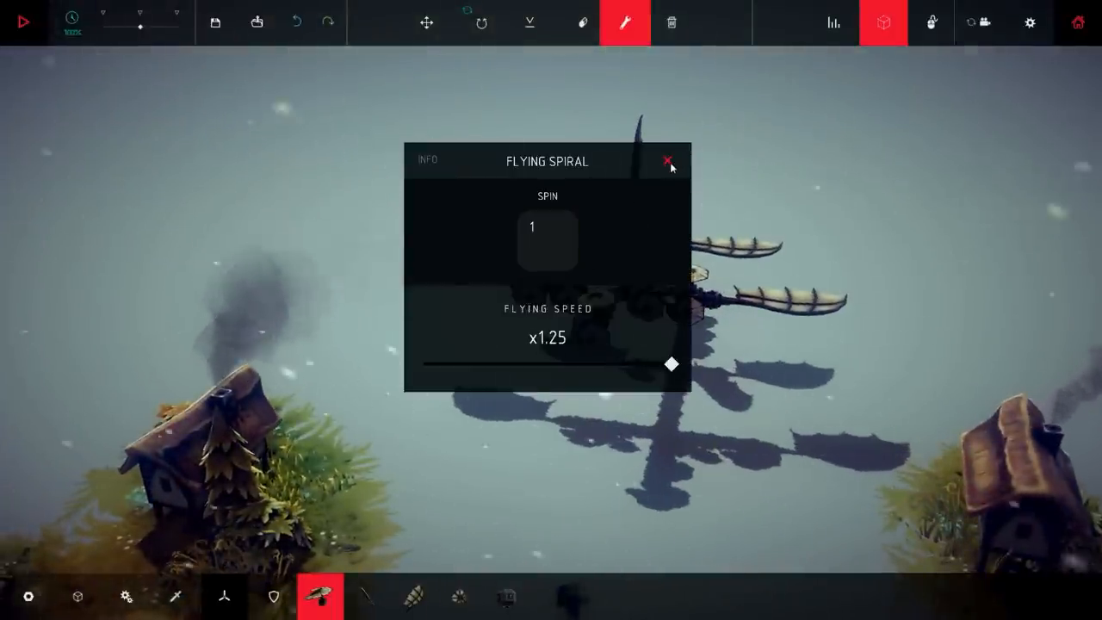
Step: Set the flying spirals to x1.00 speed, with one spinning on 0 and another on 2
{"action": "left_click_drag", "start_coordinate": [672, 364], "coordinate": [623, 364]}
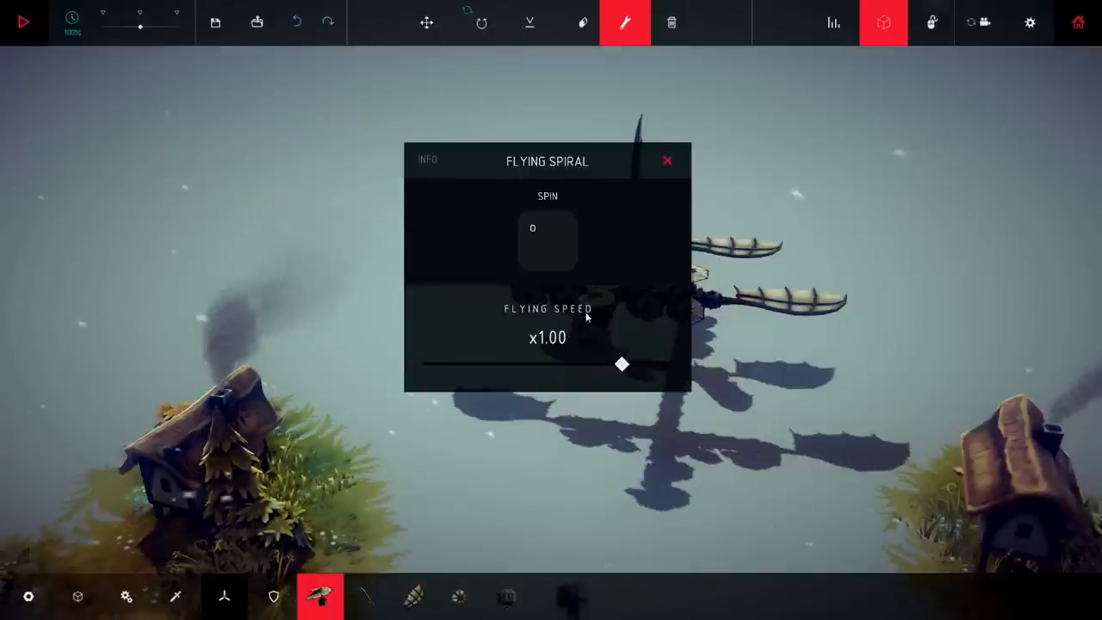
{"action": "left_click", "coordinate": [668, 160]}
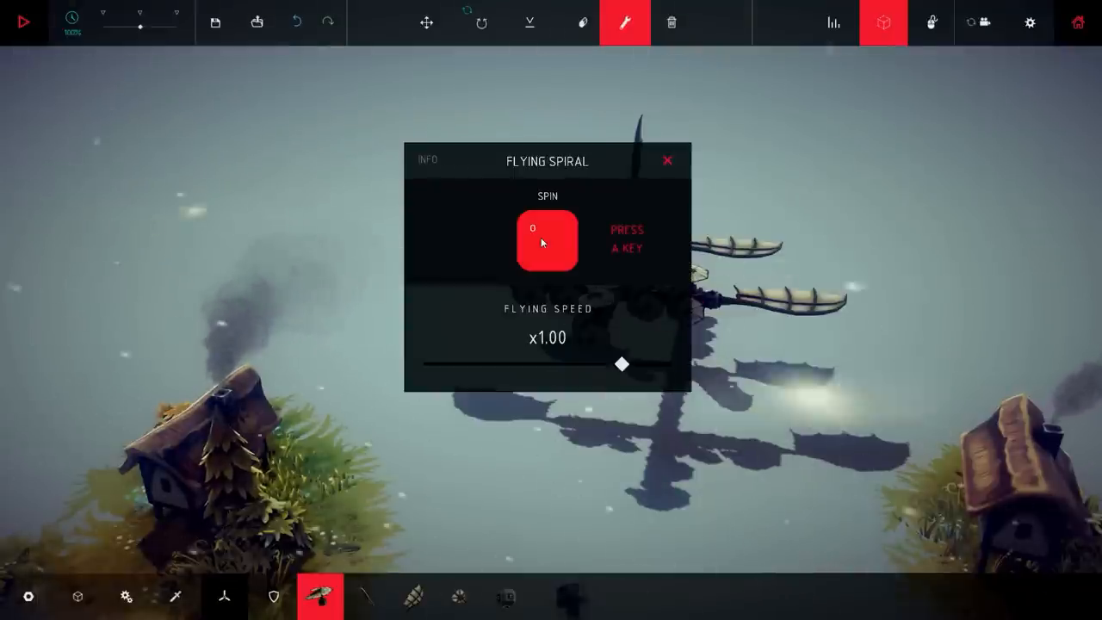
{"action": "left_click", "coordinate": [668, 162]}
{"action": "type", "text": "1"}
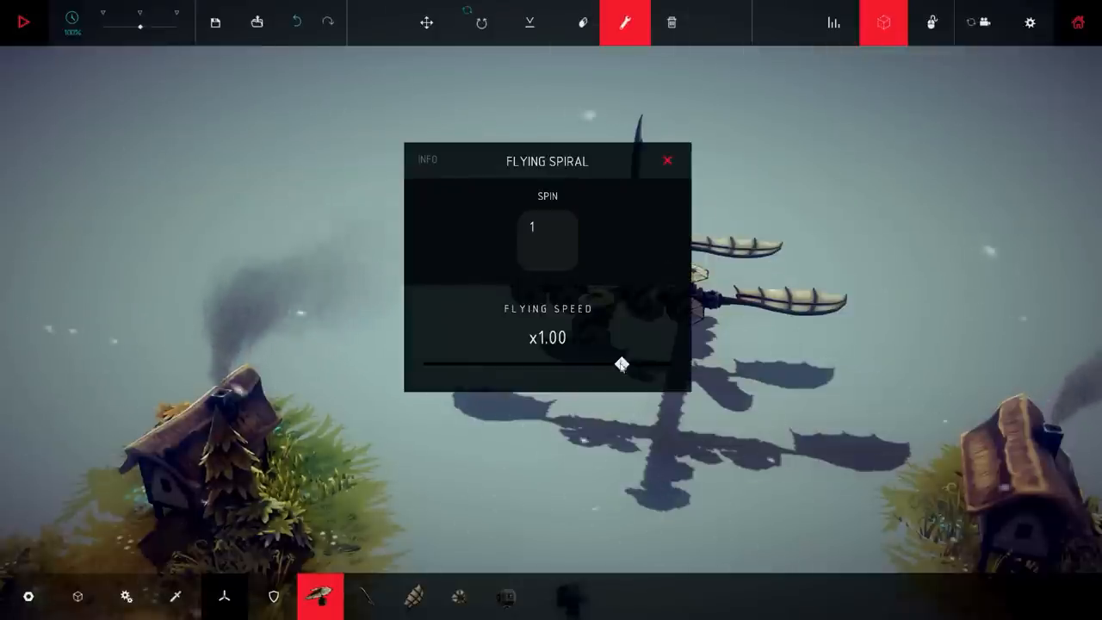
{"action": "left_click", "coordinate": [547, 240]}
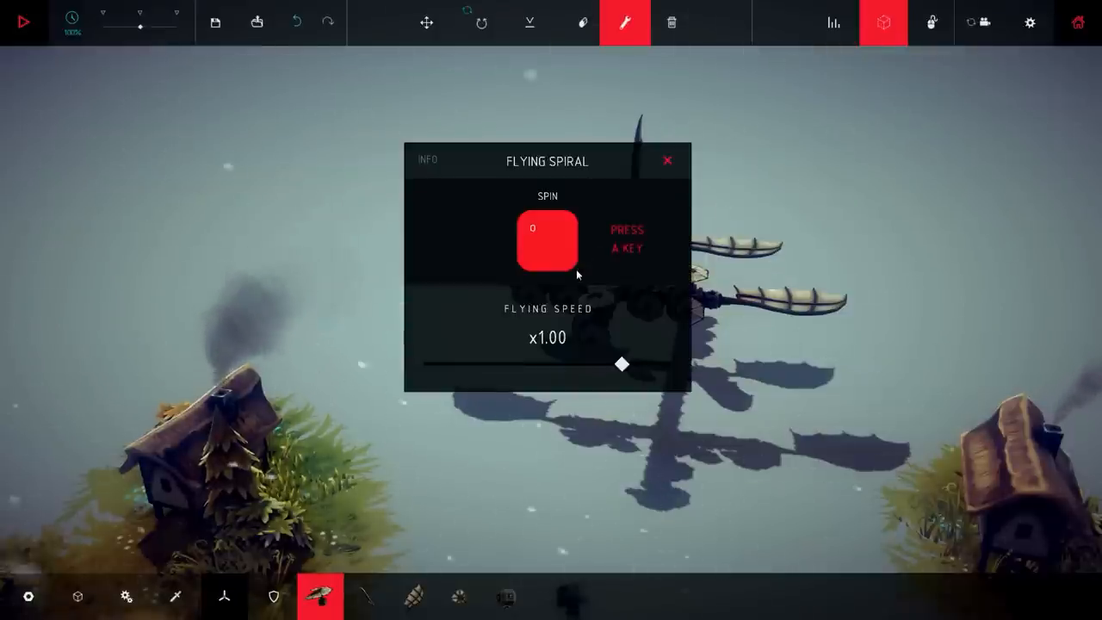
{"action": "left_click", "coordinate": [668, 160]}
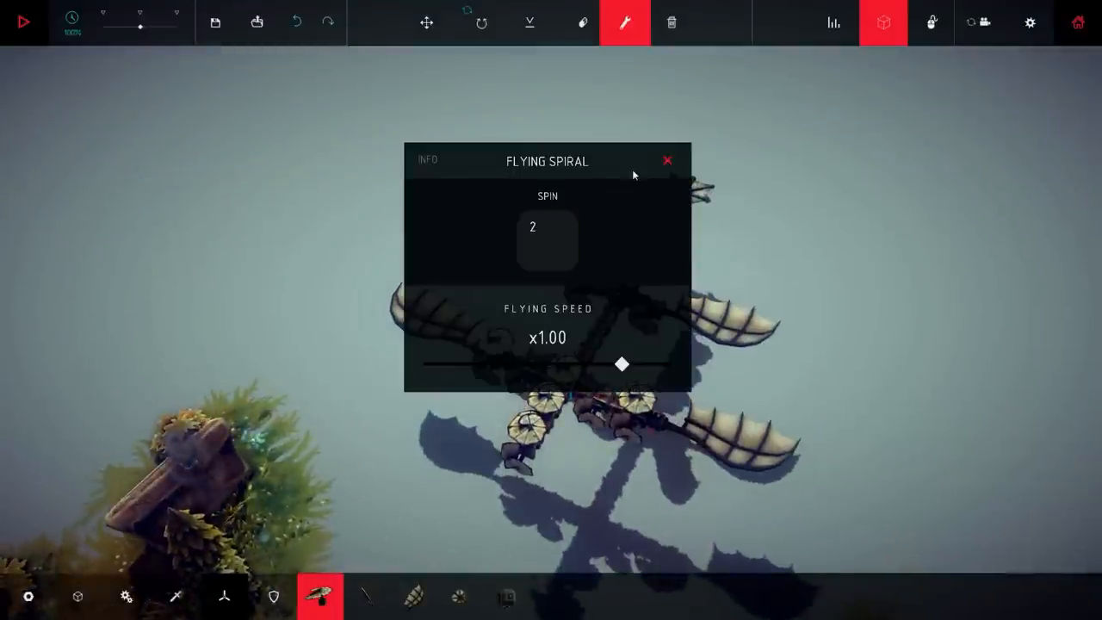
Step: Keep the spiral's spin on 2, then close the Flying Spiral and Wooden Block panels
{"action": "left_click", "coordinate": [547, 239]}
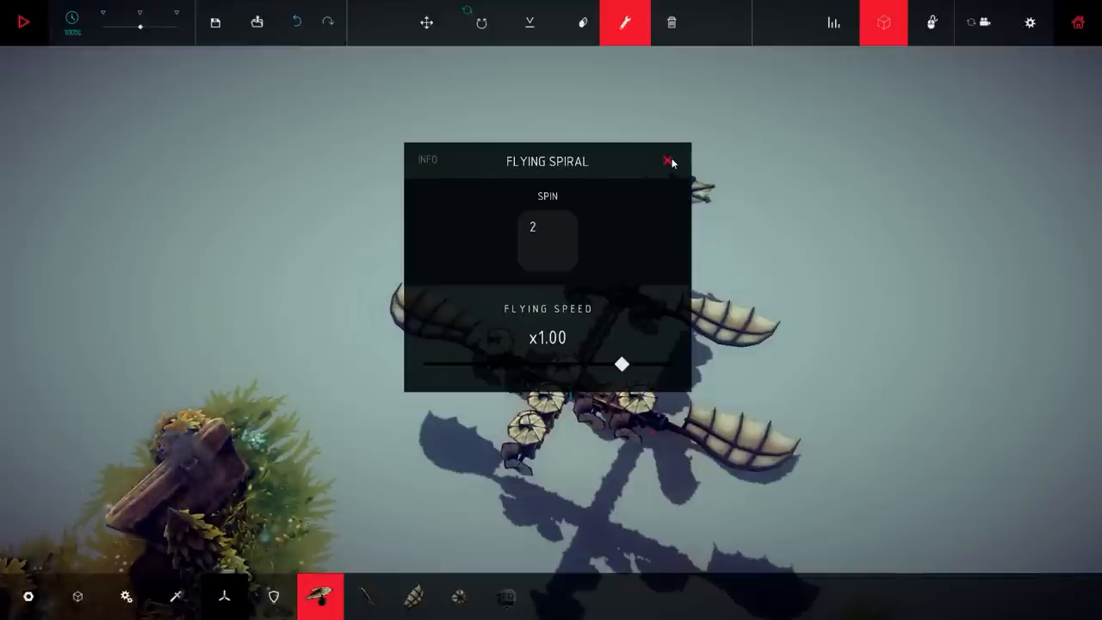
{"action": "left_click", "coordinate": [671, 162]}
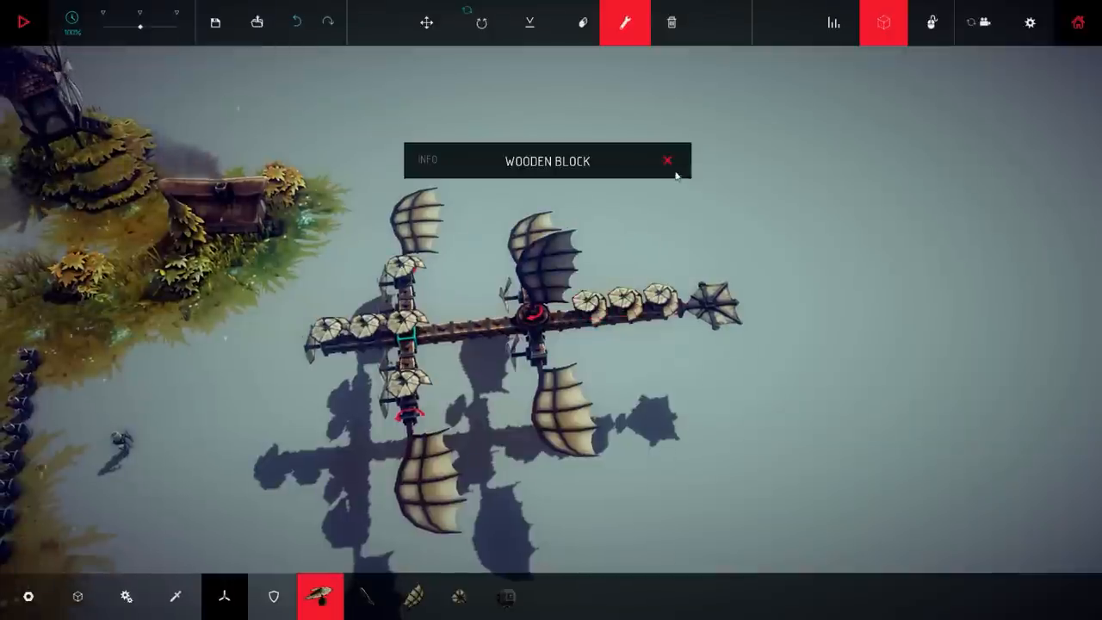
{"action": "left_click", "coordinate": [668, 160]}
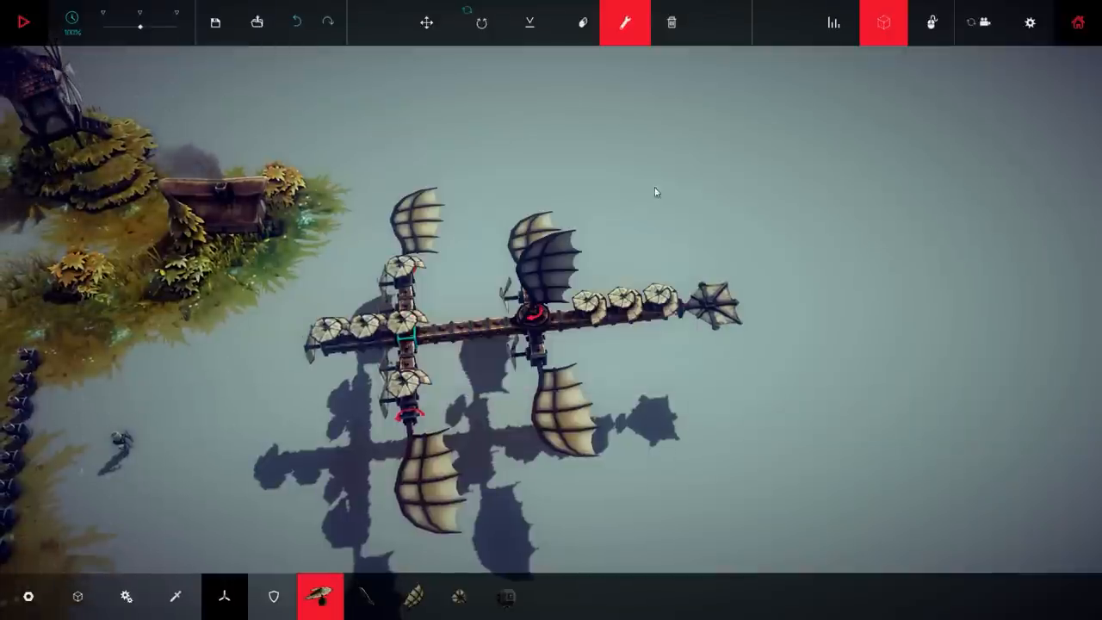